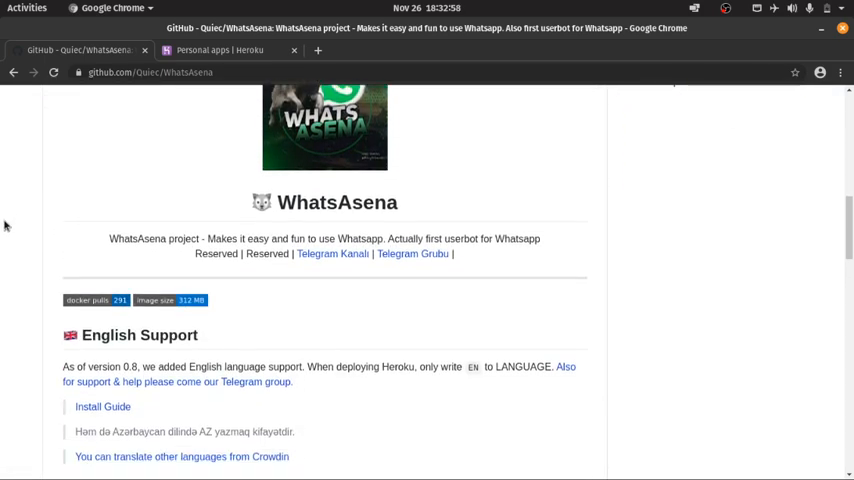
- Open the WhatsAsena README's 'Deploy to Heroku' link in a new browser tab
{"action": "scroll", "scroll_direction": "down", "scroll_amount": 3}
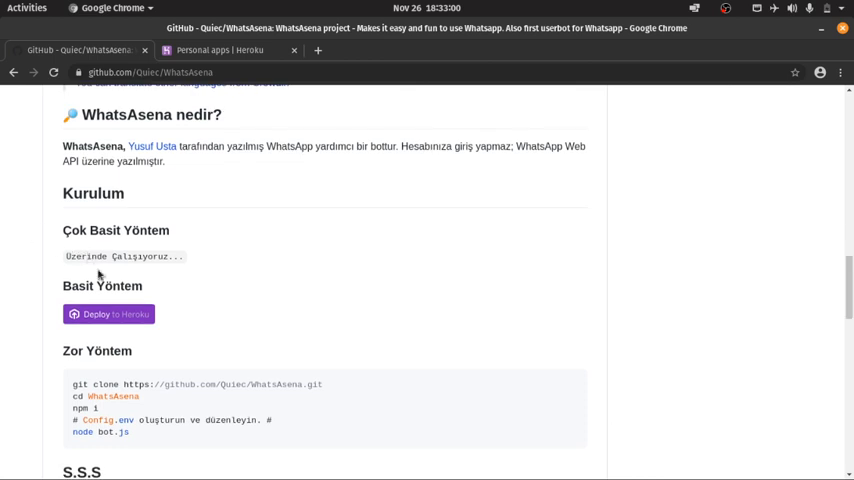
{"action": "right_click", "coordinate": [108, 314]}
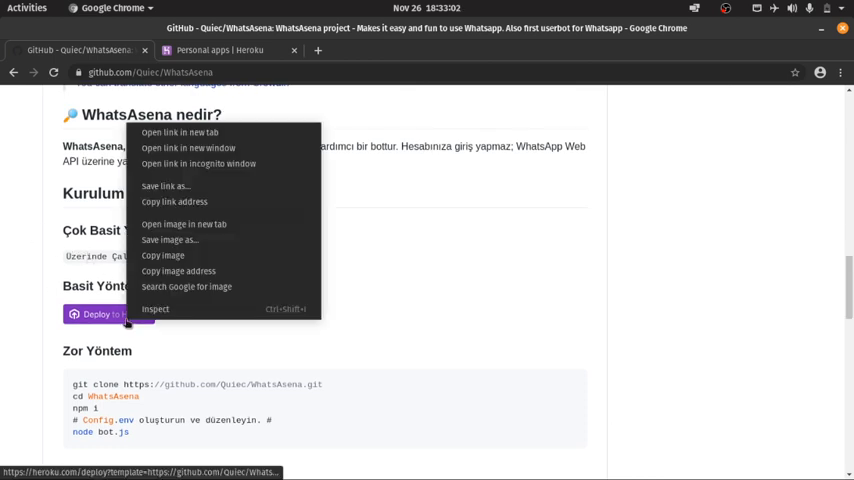
{"action": "left_click", "coordinate": [178, 132]}
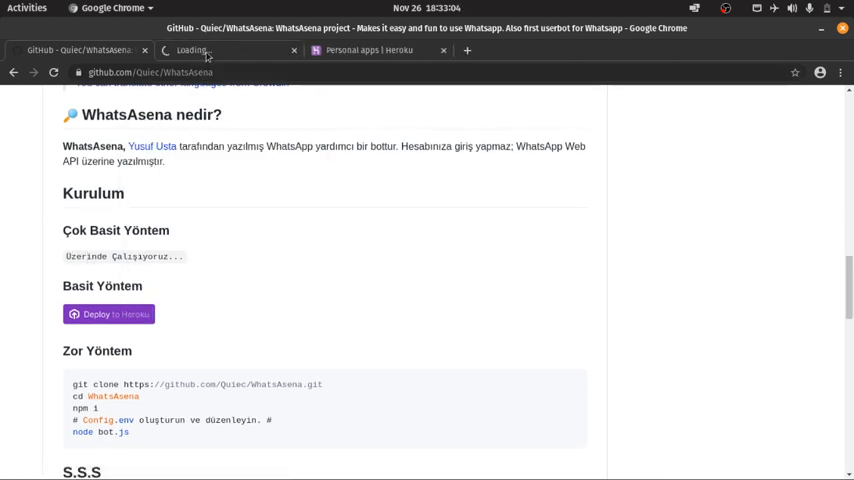
- On the Heroku deploy page, enter whatsappuserbot as the new app name
{"action": "left_click", "coordinate": [109, 314]}
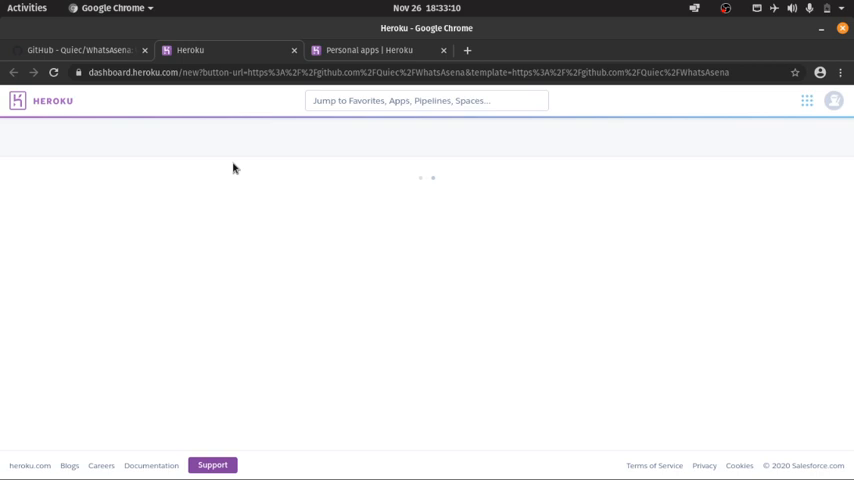
{"action": "type", "text": "w"}
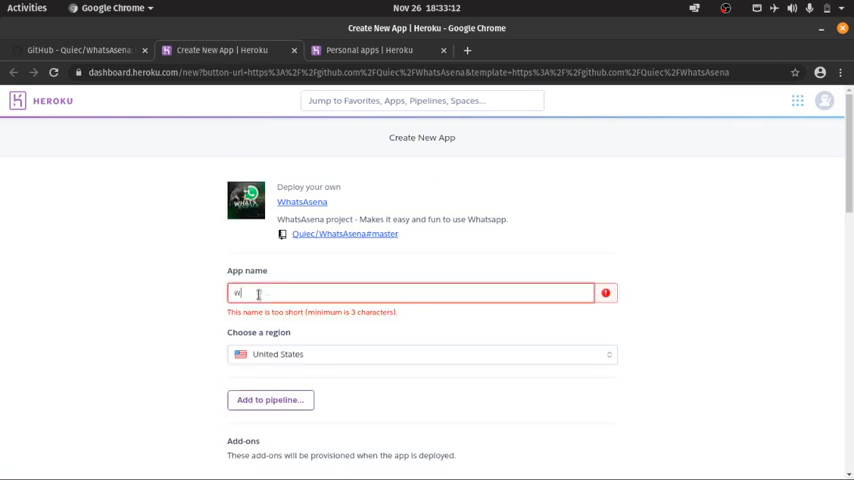
{"action": "type", "text": "hatsappuserbot"}
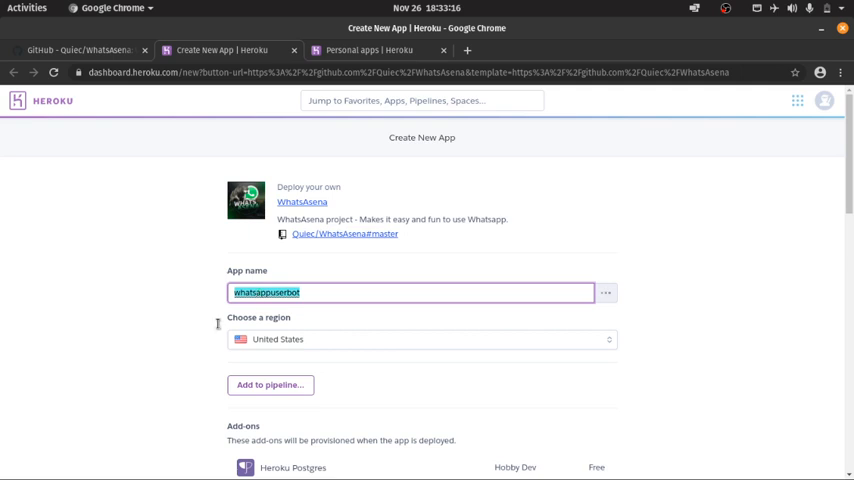
- Review the required Config Vars fields, including the empty ASENA_SESSION value
{"action": "scroll", "scroll_direction": "down", "scroll_amount": 3}
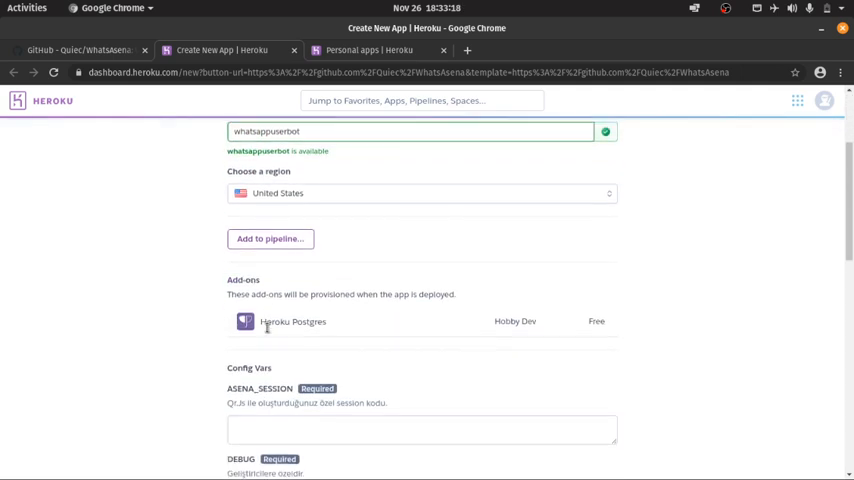
{"action": "scroll", "scroll_direction": "down", "scroll_amount": 3}
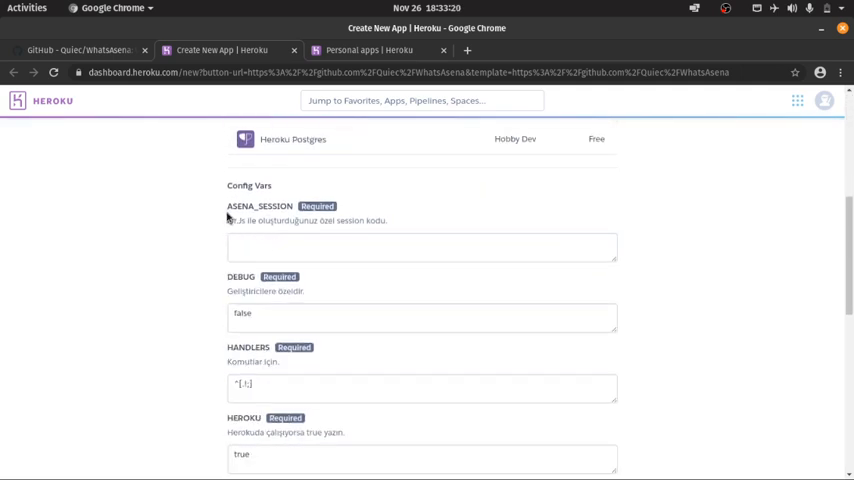
{"action": "left_click", "coordinate": [421, 246]}
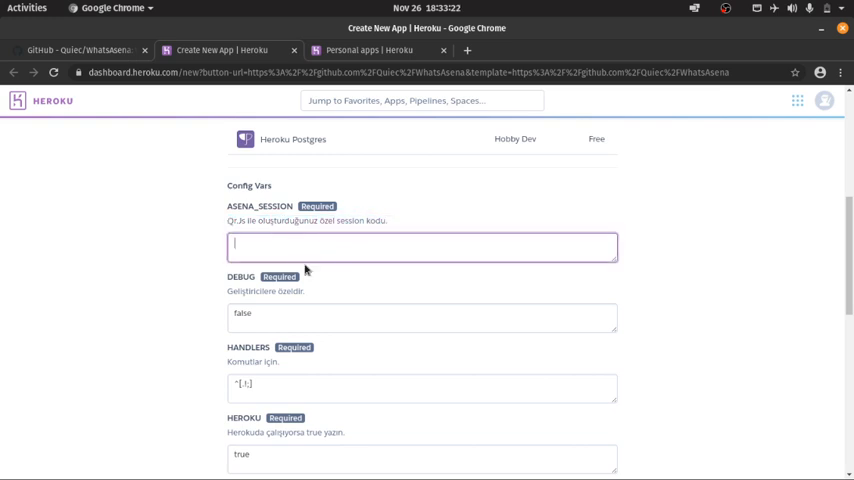
{"action": "scroll", "scroll_direction": "down", "scroll_amount": 3}
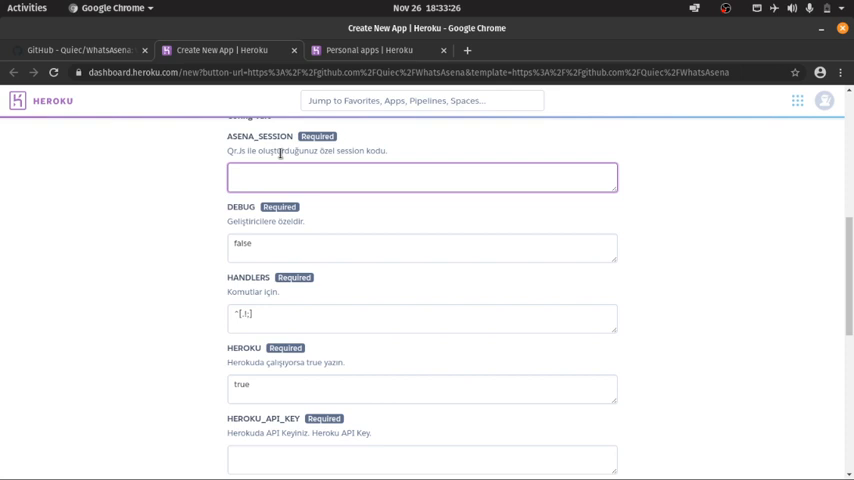
{"action": "left_click", "coordinate": [420, 177]}
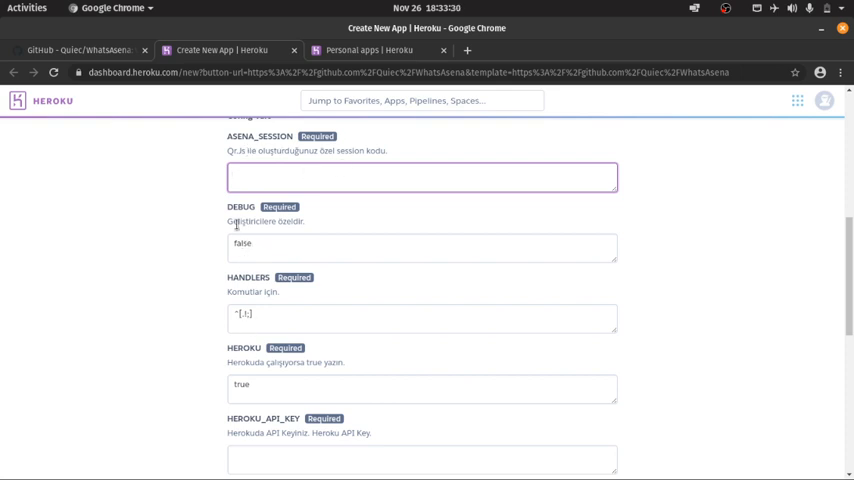
{"action": "scroll", "scroll_direction": "down", "scroll_amount": 3}
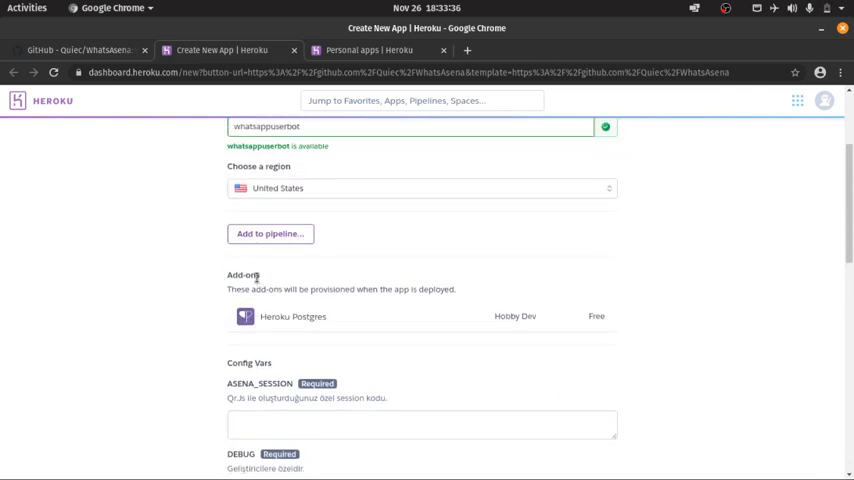
{"action": "scroll", "scroll_direction": "down", "scroll_amount": 3}
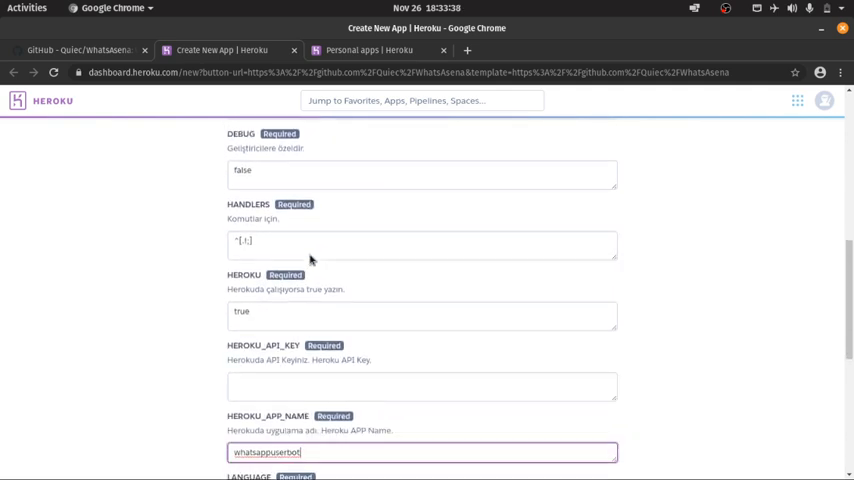
{"action": "scroll", "scroll_direction": "down", "scroll_amount": 3}
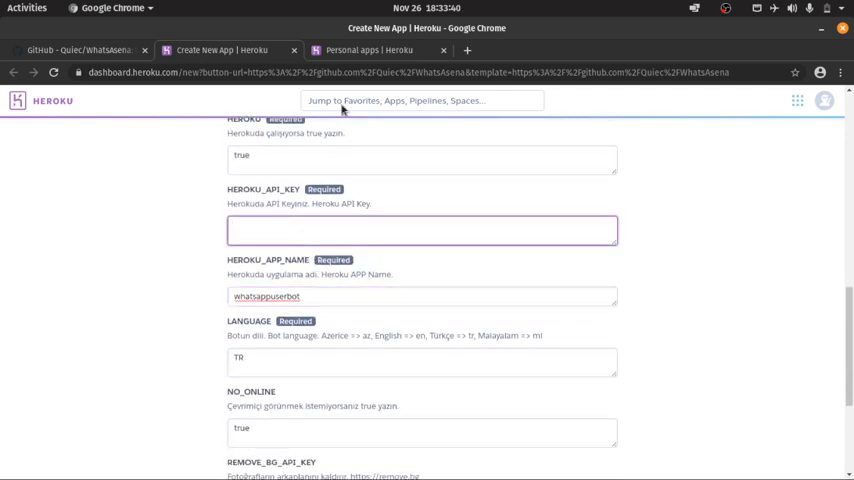
- Reveal the API key in Heroku Account settings and bring up its copy menu
{"action": "left_click", "coordinate": [833, 100]}
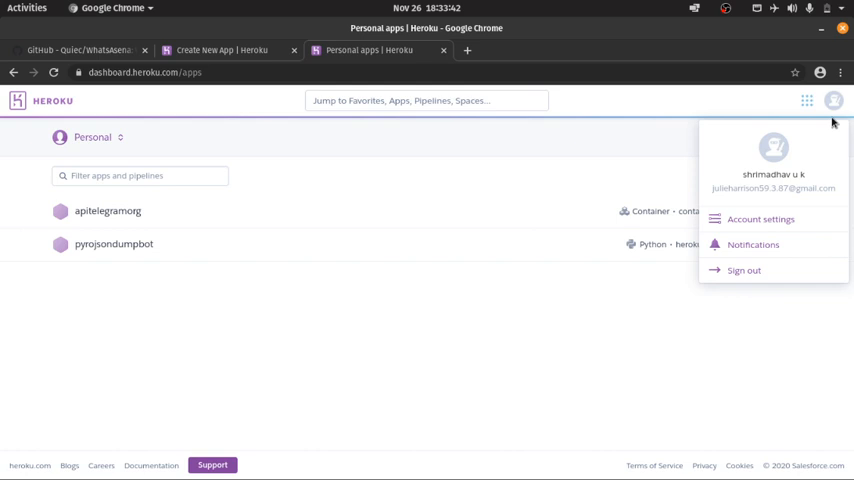
{"action": "left_click", "coordinate": [760, 219]}
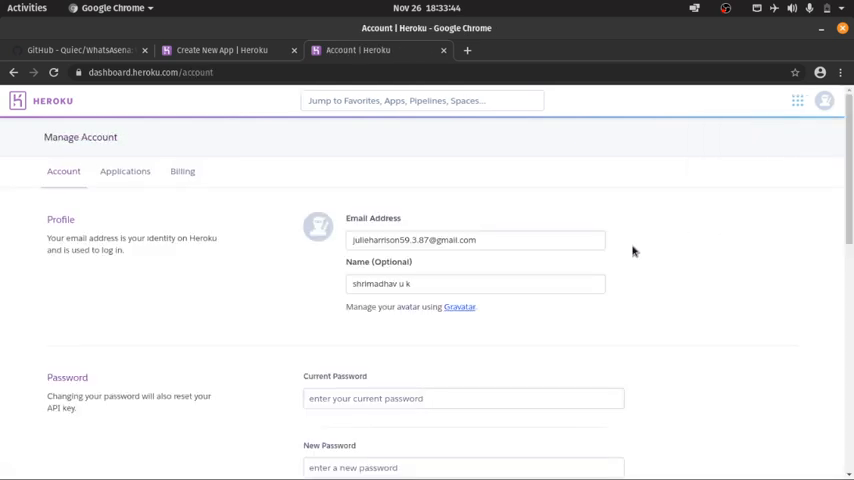
{"action": "scroll", "scroll_direction": "down", "scroll_amount": 3}
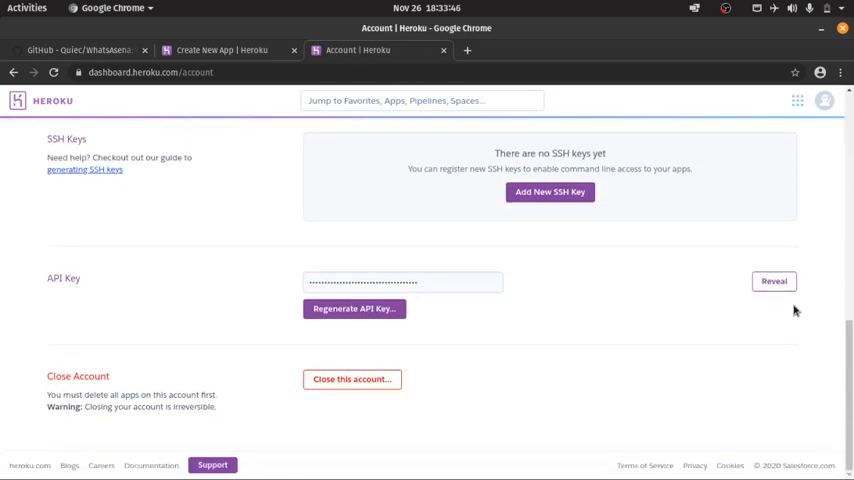
{"action": "left_click", "coordinate": [773, 281]}
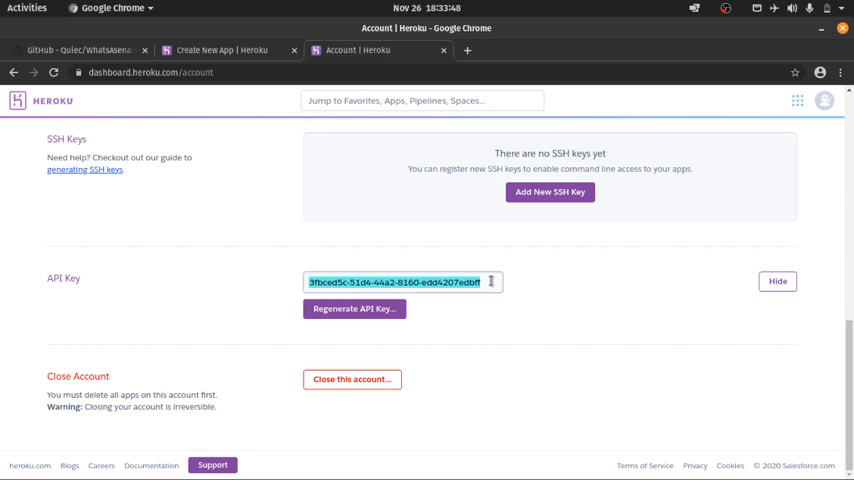
{"action": "right_click", "coordinate": [400, 281]}
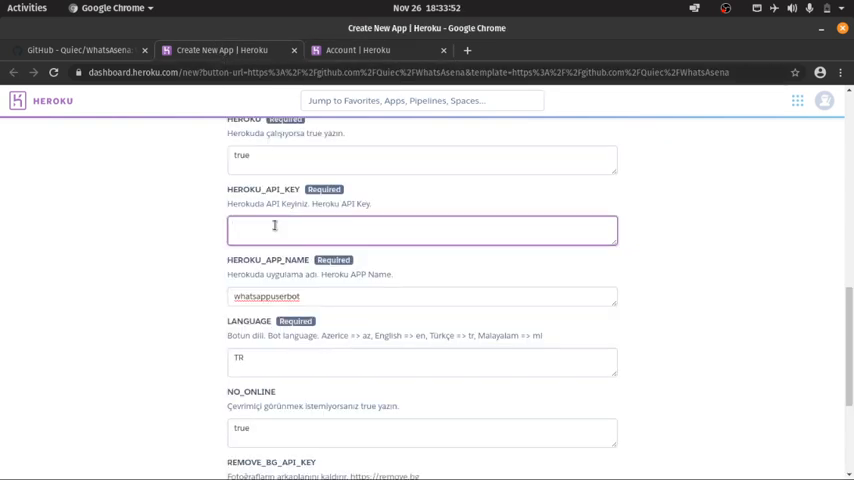
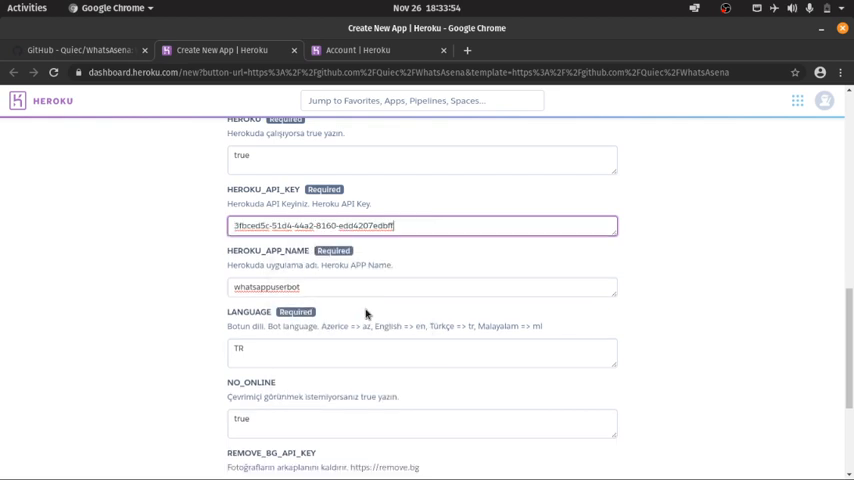
- Paste the API key into HEROKU_API_KEY and set LANGUAGE to EN
{"action": "left_click", "coordinate": [421, 352]}
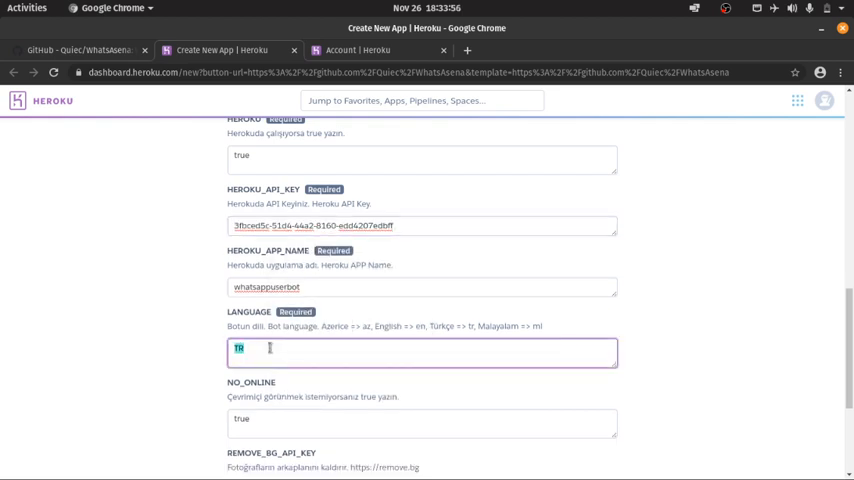
{"action": "type", "text": "EN"}
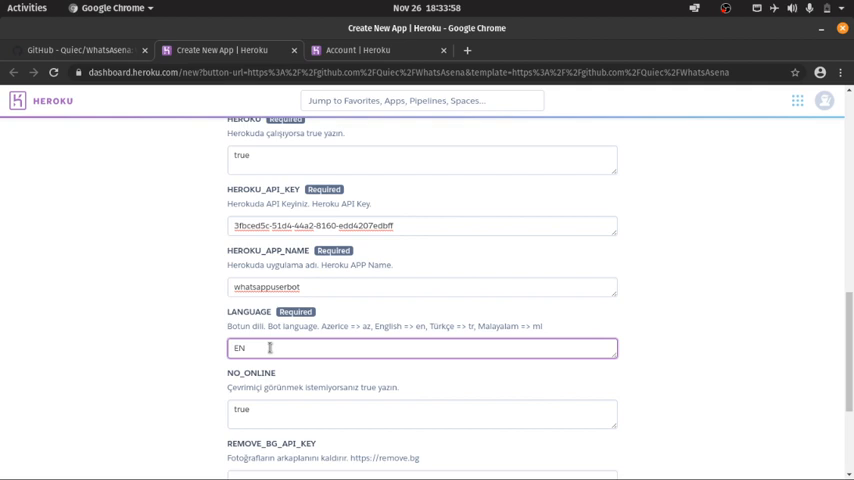
- Scroll through the remaining config vars past REMOVE_BG_API_KEY
{"action": "scroll", "scroll_direction": "down", "scroll_amount": 3}
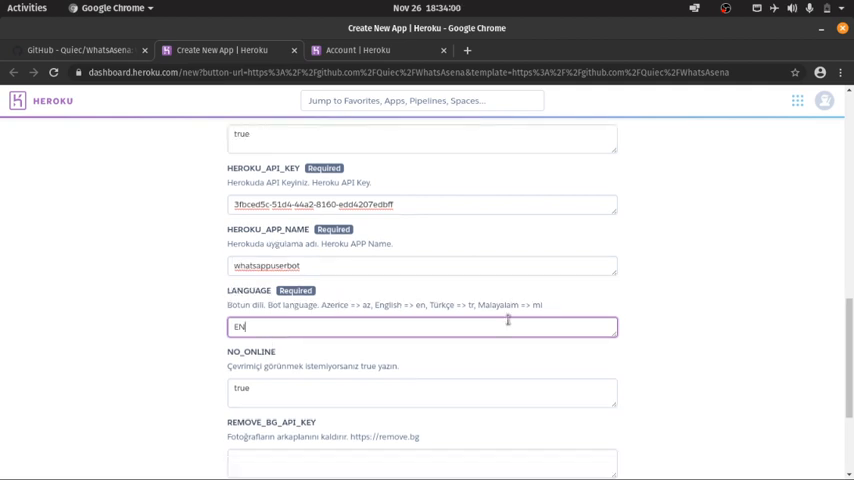
{"action": "scroll", "scroll_direction": "down", "scroll_amount": 3}
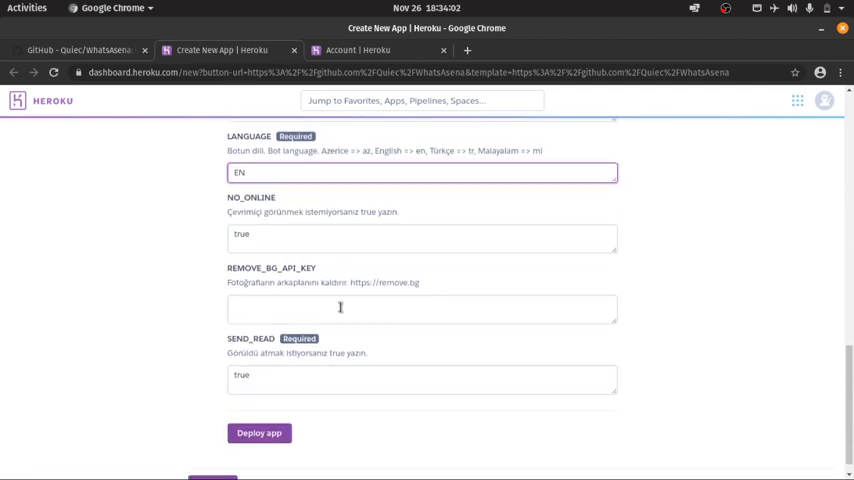
{"action": "left_click", "coordinate": [421, 309]}
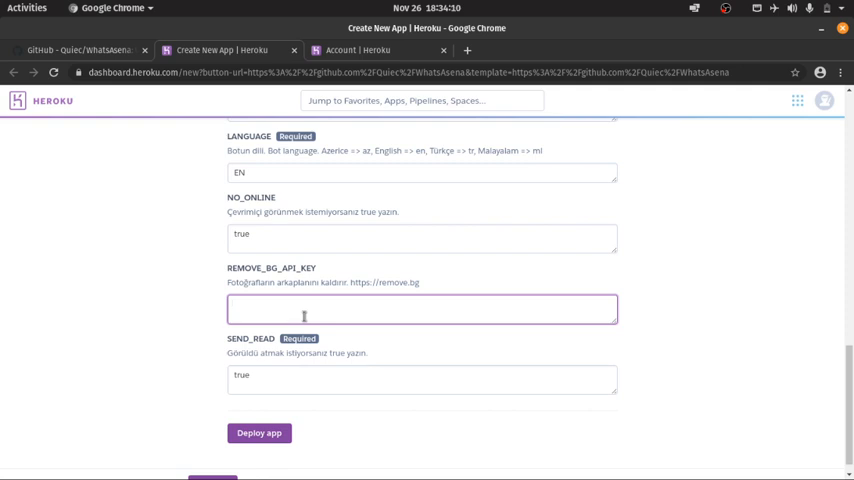
{"action": "scroll", "scroll_direction": "down", "scroll_amount": 3}
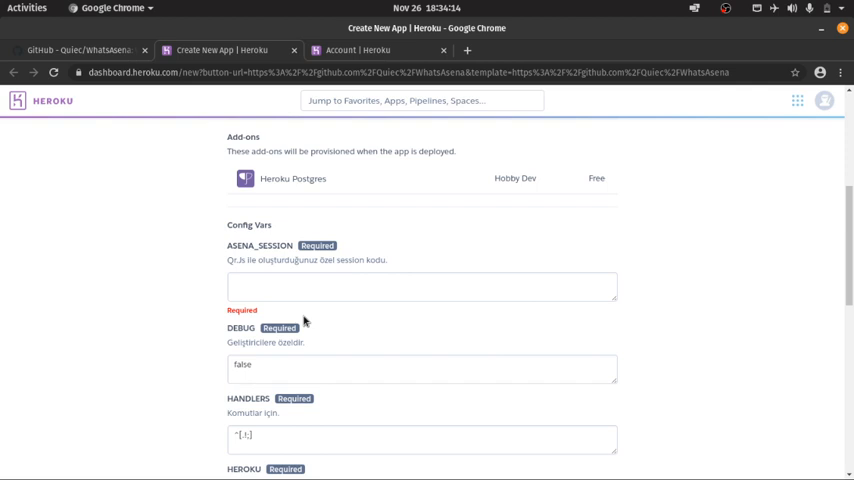
- Run node qr.js in the Replit shell and copy the generated Asena session string
{"action": "left_click", "coordinate": [421, 287]}
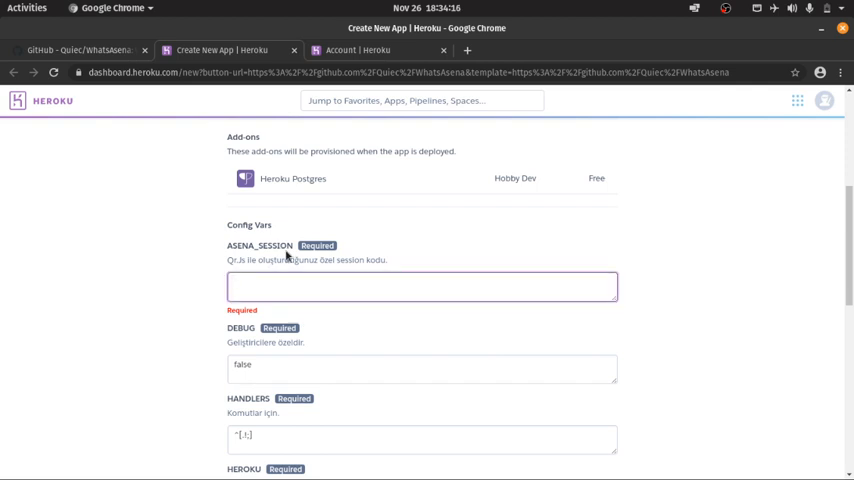
{"action": "left_click", "coordinate": [27, 8]}
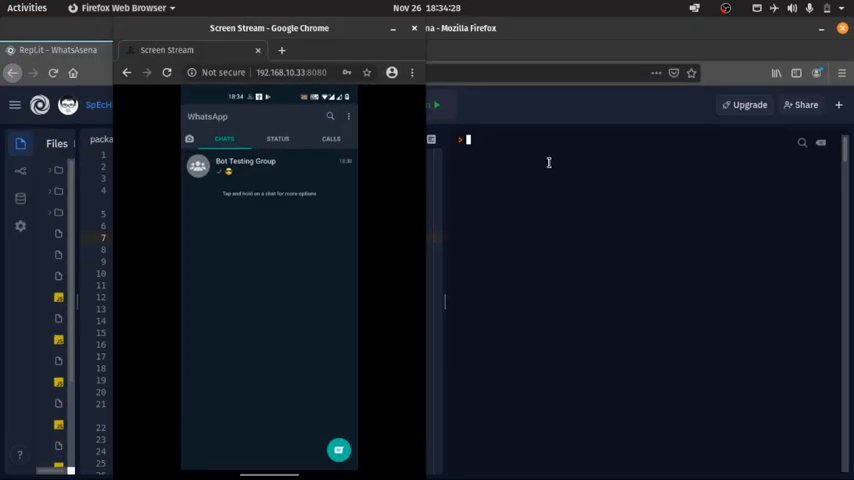
{"action": "type", "text": "node"}
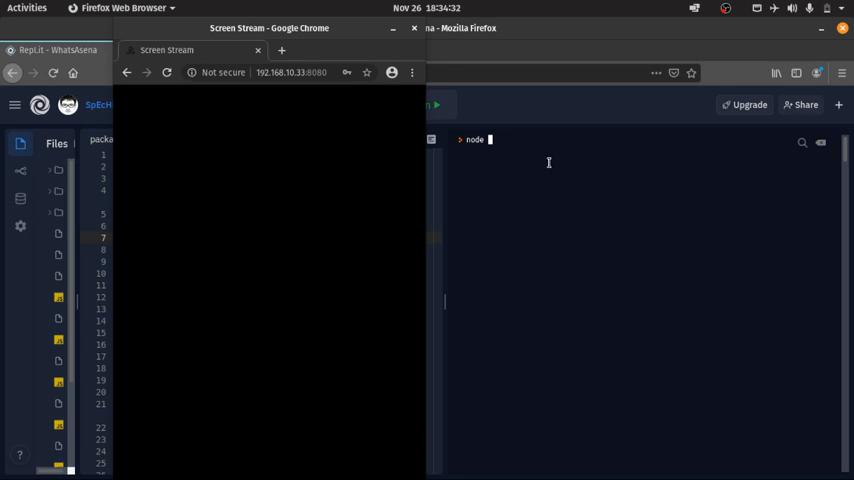
{"action": "type", "text": "qr.js"}
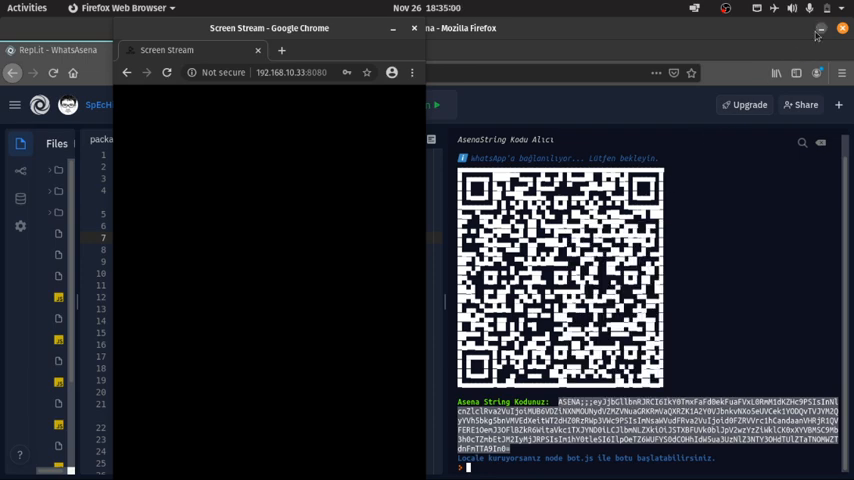
{"action": "right_click", "coordinate": [268, 28]}
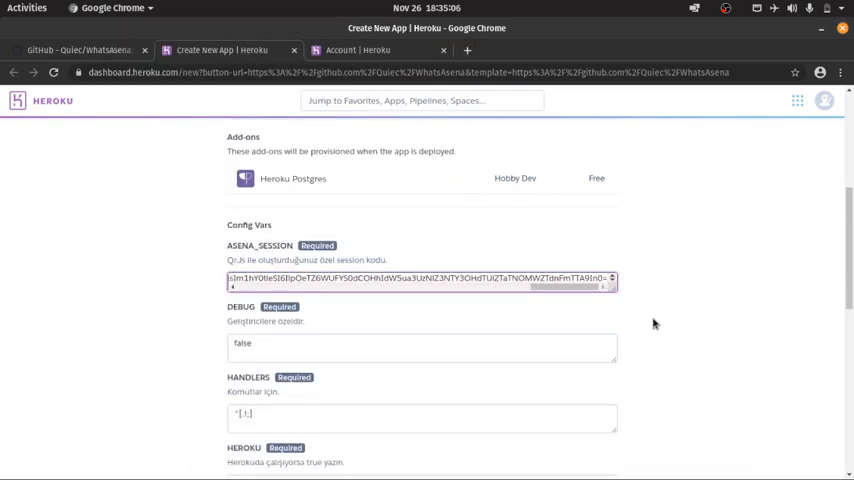
- Launch the whatsappuserbot deployment with ASENA_SESSION filled, and let the build start
{"action": "scroll", "scroll_direction": "down", "scroll_amount": 3}
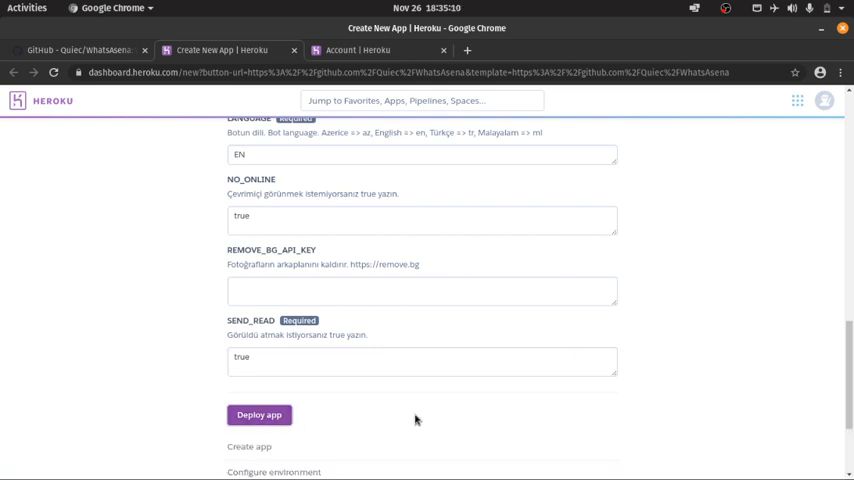
{"action": "left_click", "coordinate": [258, 414]}
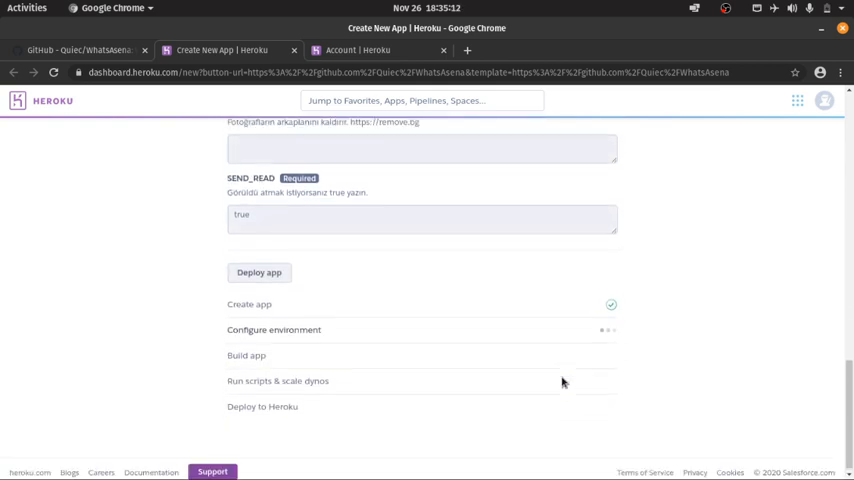
{"action": "scroll", "scroll_direction": "down", "scroll_amount": 3}
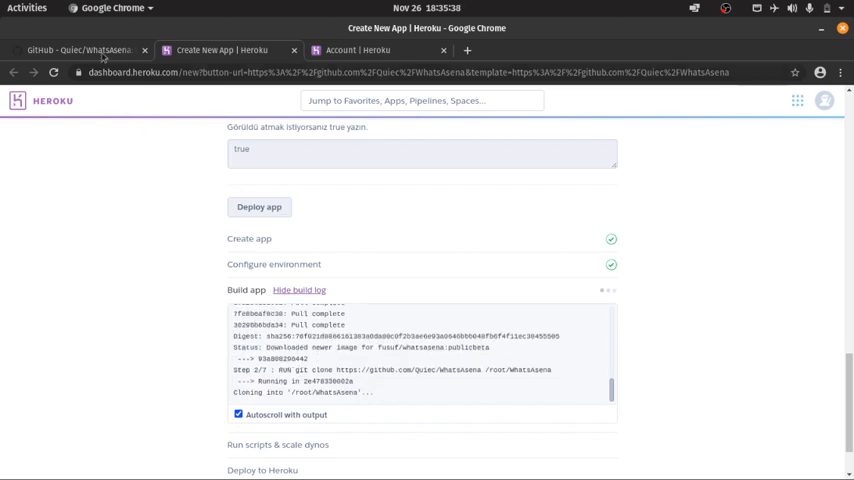
{"action": "left_click", "coordinate": [80, 50]}
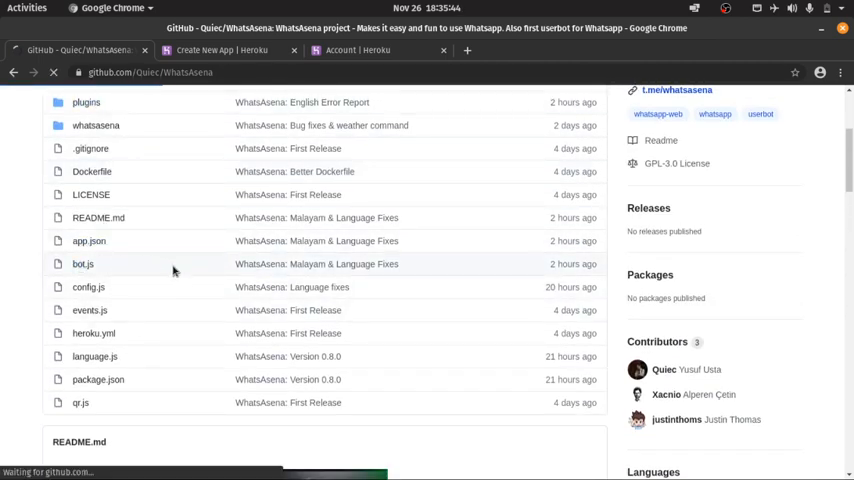
- Read through WhatsAsena's bot.js to the end, then return to the repository page
{"action": "left_click", "coordinate": [82, 264]}
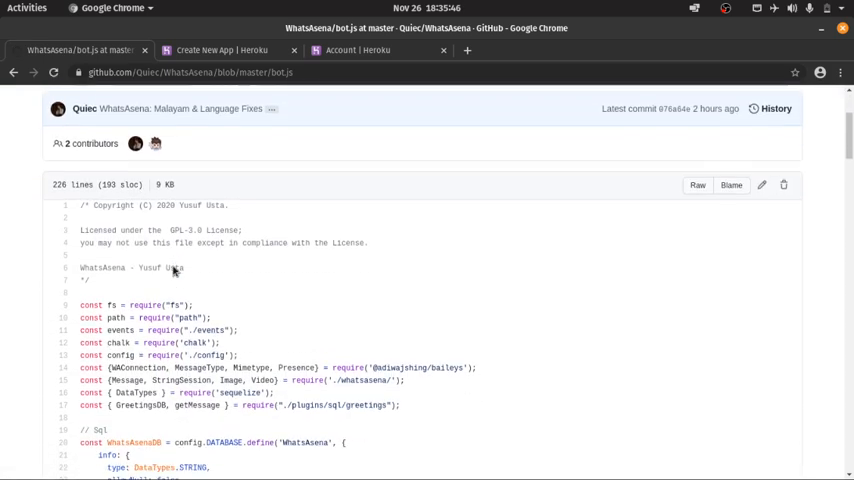
{"action": "scroll", "scroll_direction": "down", "scroll_amount": 3}
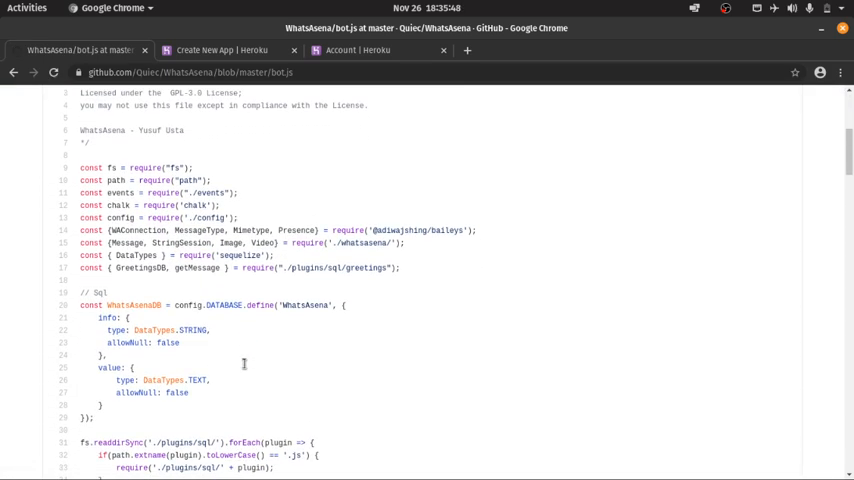
{"action": "scroll", "scroll_direction": "down", "scroll_amount": 3}
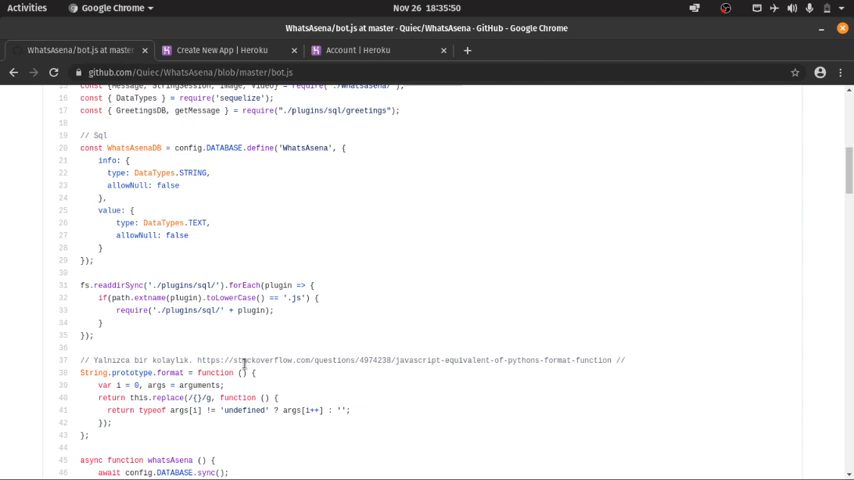
{"action": "scroll", "scroll_direction": "down", "scroll_amount": 3}
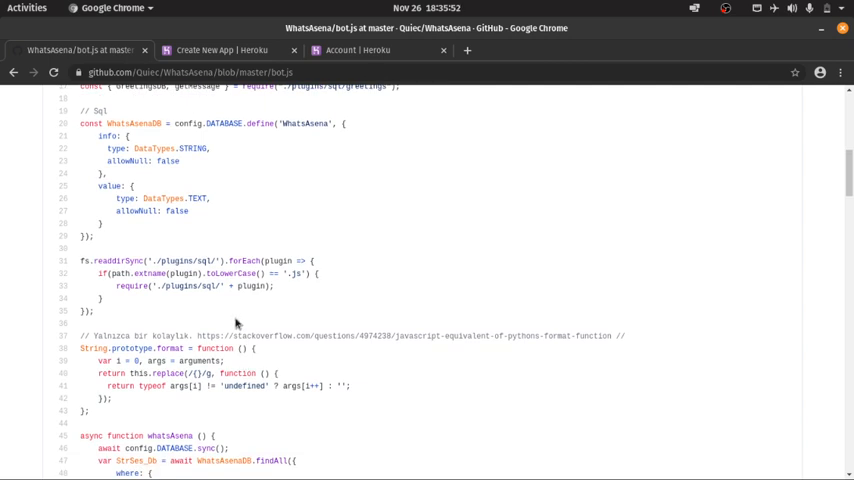
{"action": "scroll", "scroll_direction": "down", "scroll_amount": 3}
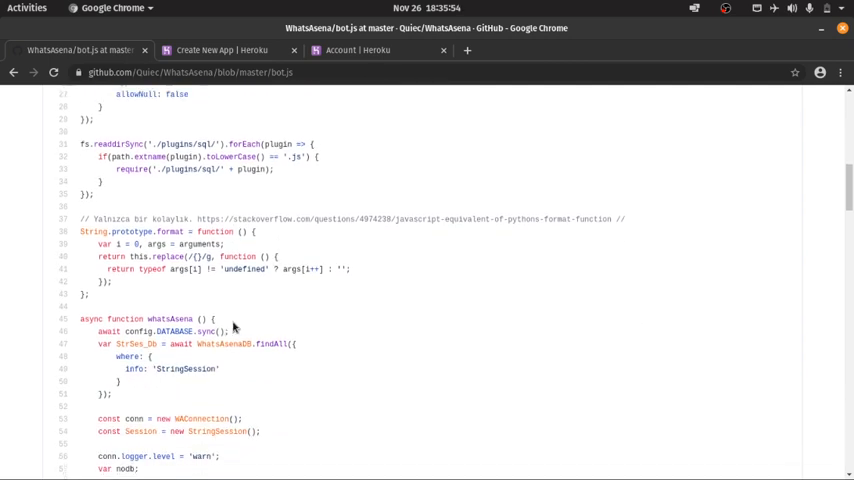
{"action": "scroll", "scroll_direction": "down", "scroll_amount": 3}
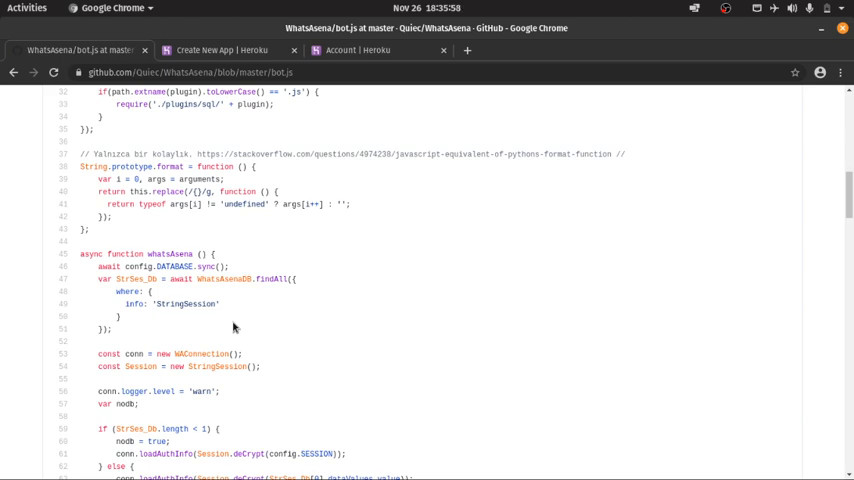
{"action": "scroll", "scroll_direction": "down", "scroll_amount": 3}
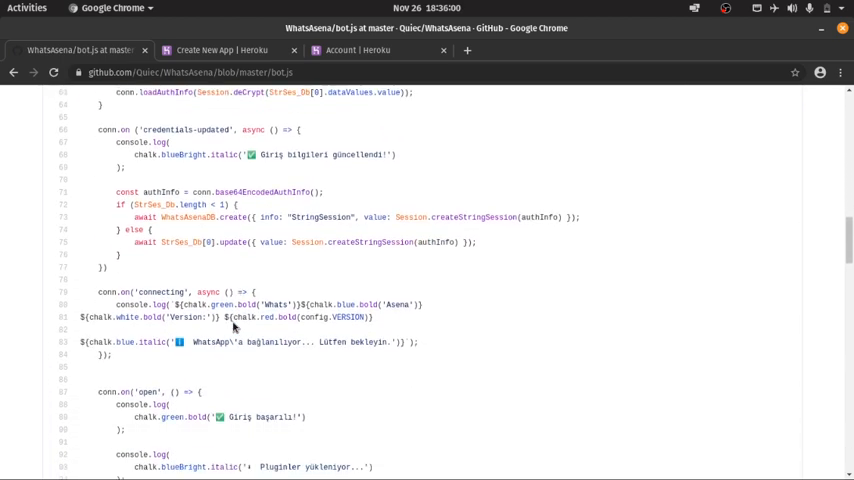
{"action": "scroll", "scroll_direction": "down", "scroll_amount": 3}
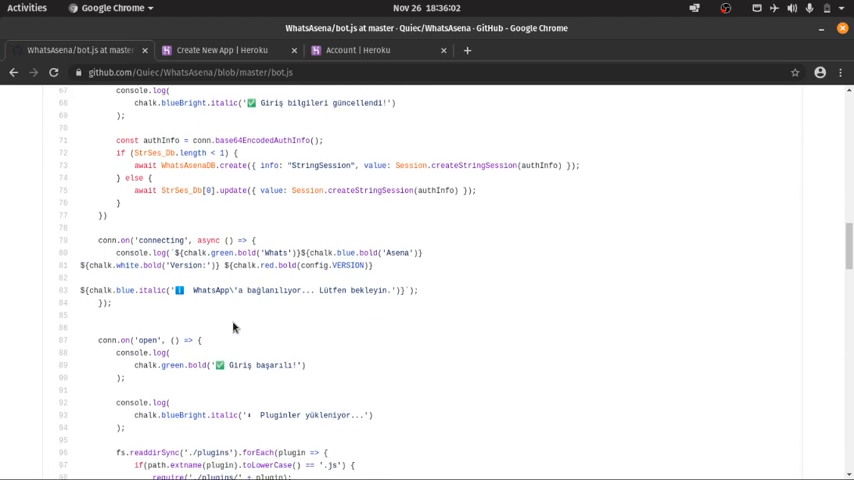
{"action": "scroll", "scroll_direction": "down", "scroll_amount": 3}
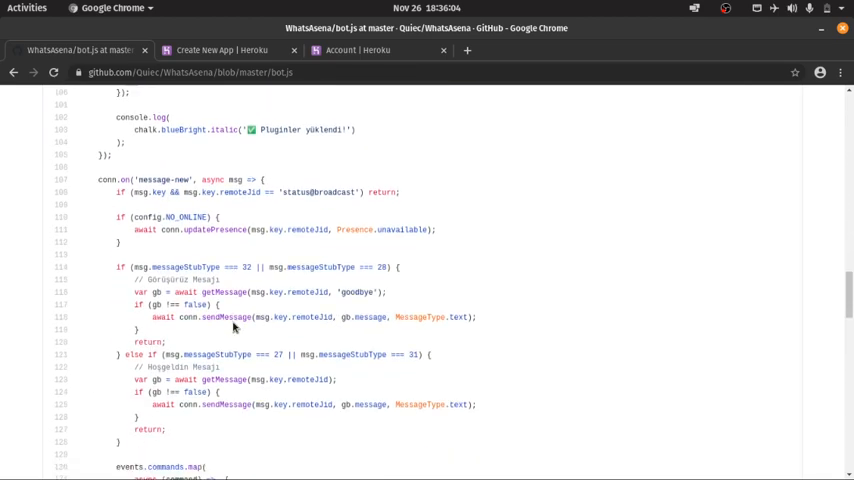
{"action": "scroll", "scroll_direction": "down", "scroll_amount": 3}
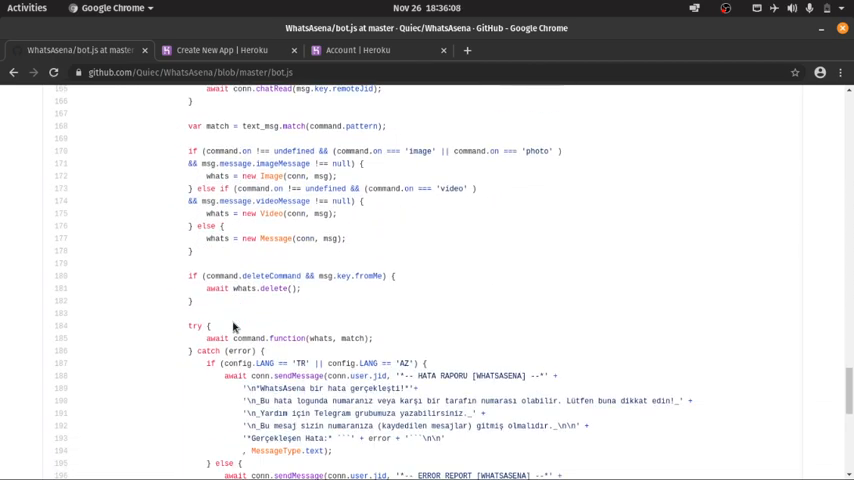
{"action": "scroll", "scroll_direction": "down", "scroll_amount": 3}
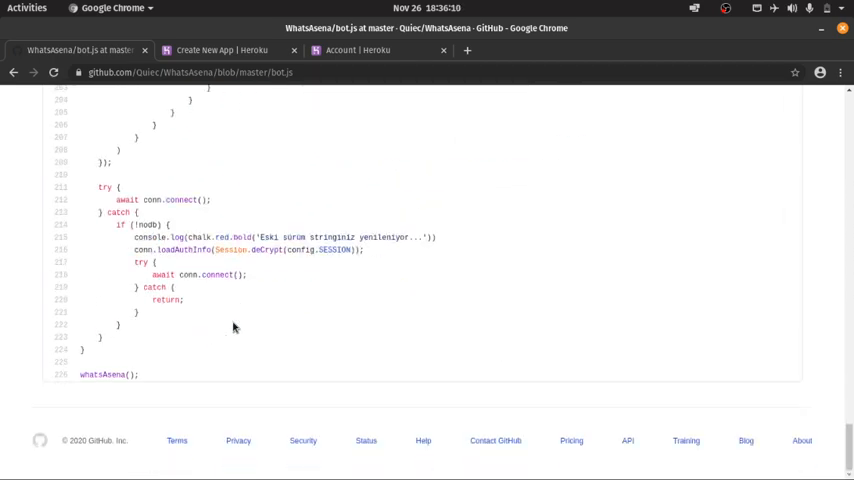
{"action": "scroll", "scroll_direction": "up", "scroll_amount": 3}
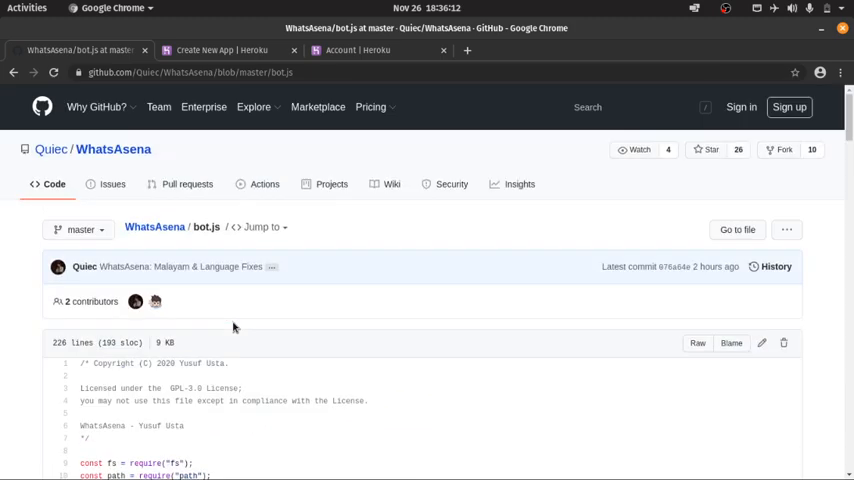
{"action": "left_click", "coordinate": [253, 107]}
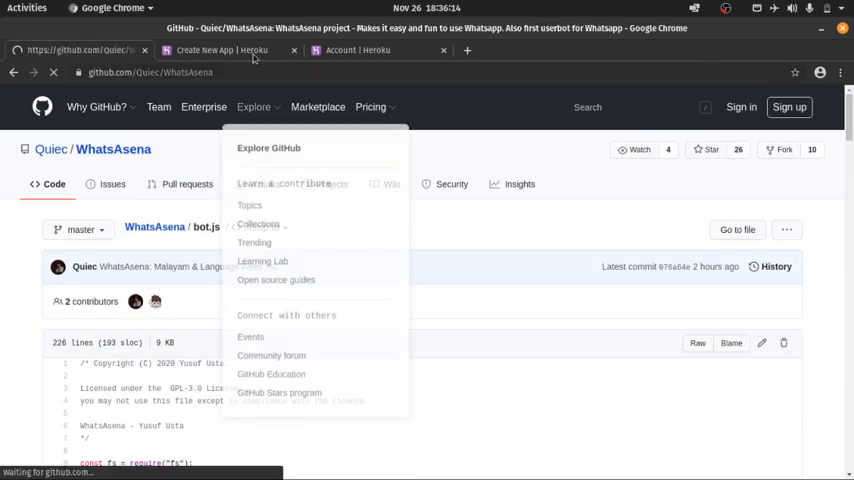
- Return to Heroku and check the whatsappuserbot build progress
{"action": "left_click", "coordinate": [207, 50]}
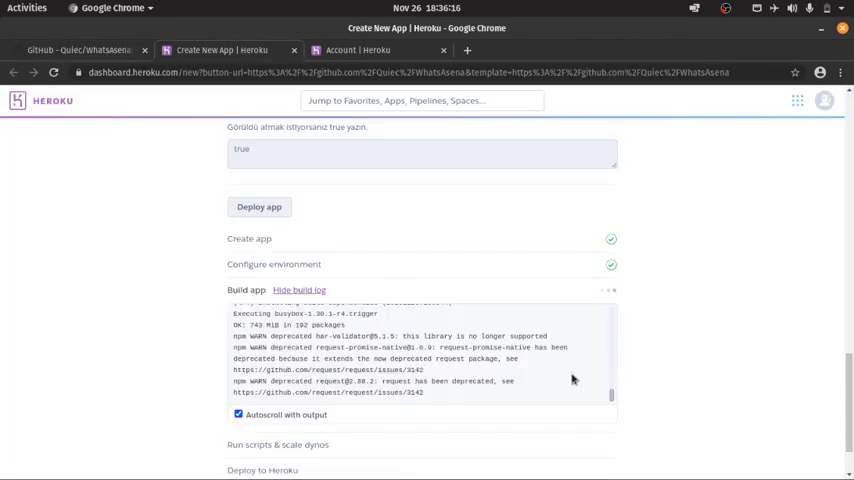
{"action": "scroll", "scroll_direction": "down", "scroll_amount": 3}
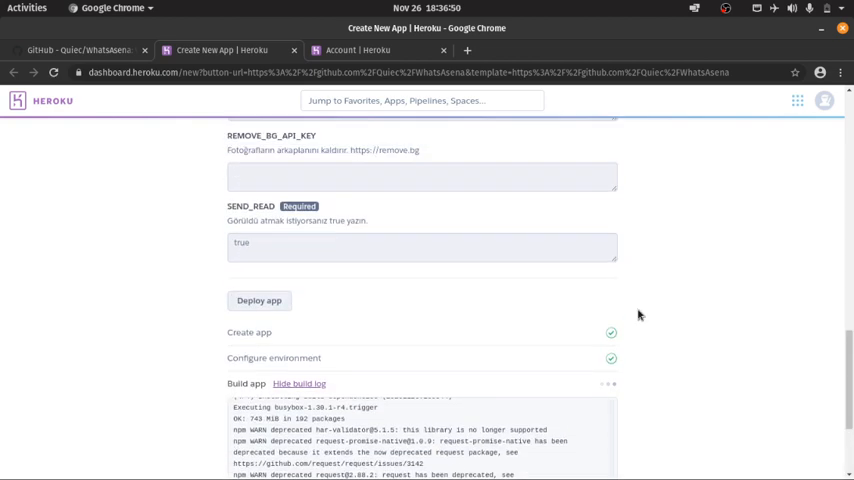
{"action": "scroll", "scroll_direction": "up", "scroll_amount": 3}
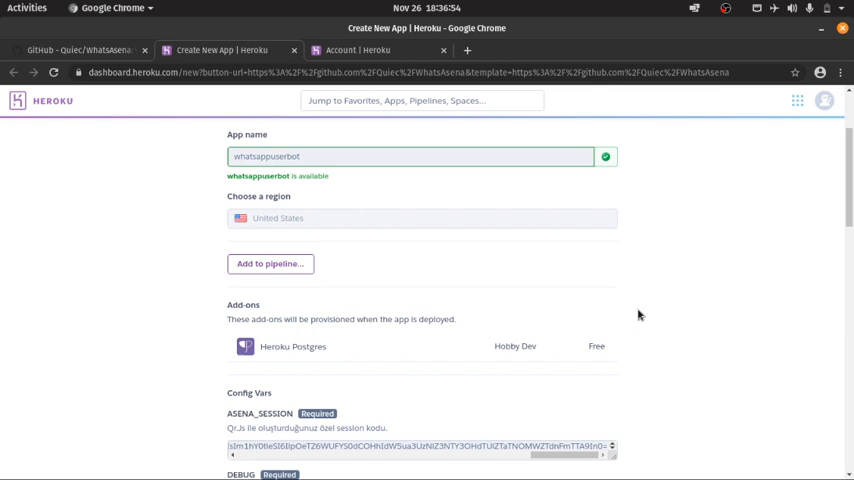
{"action": "scroll", "scroll_direction": "down", "scroll_amount": 3}
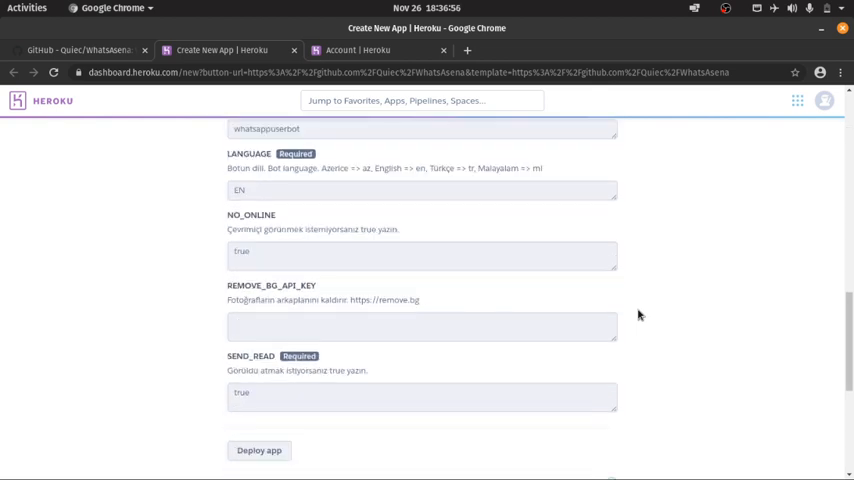
- Deploy whatsappuserbot and follow the build until every step shows a green check
{"action": "left_click", "coordinate": [258, 450]}
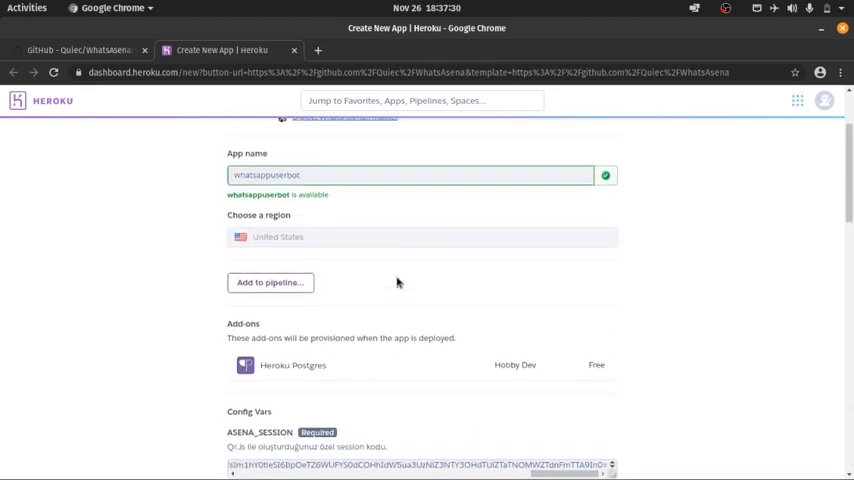
{"action": "scroll", "scroll_direction": "down", "scroll_amount": 3}
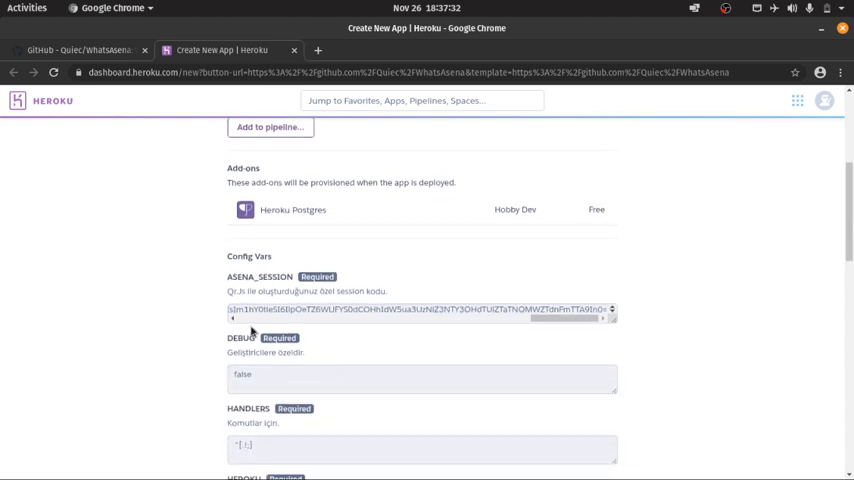
{"action": "scroll", "scroll_direction": "down", "scroll_amount": 3}
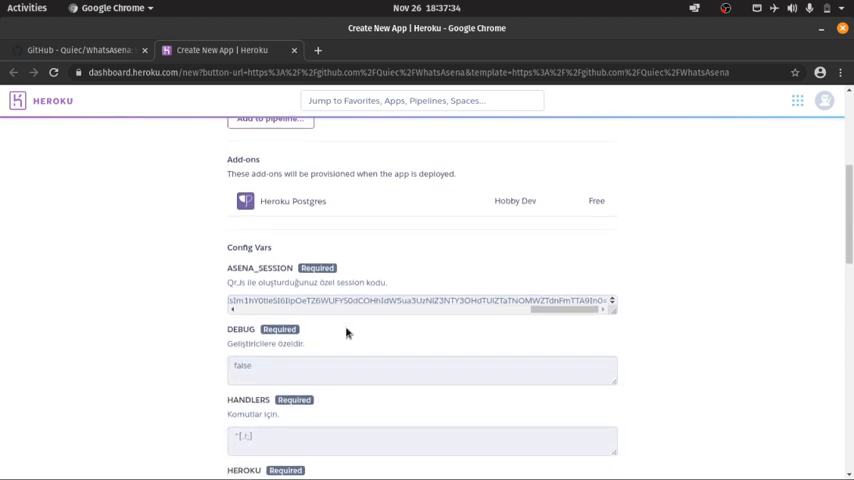
{"action": "scroll", "scroll_direction": "down", "scroll_amount": 3}
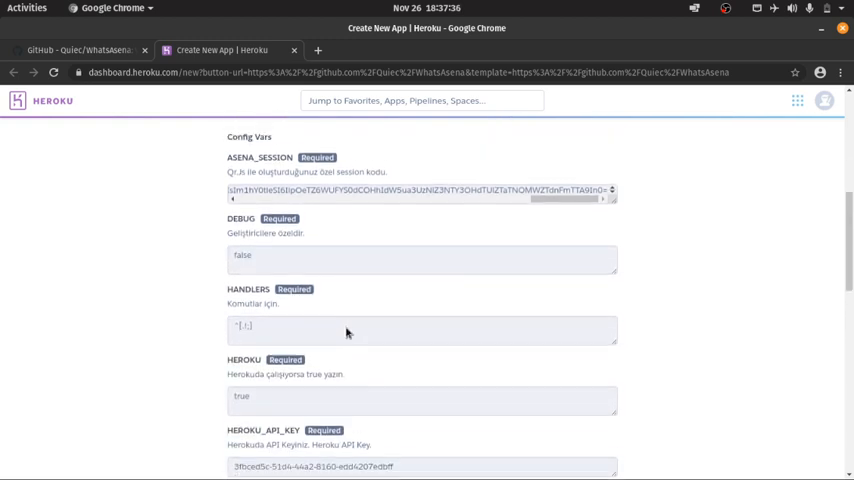
{"action": "scroll", "scroll_direction": "down", "scroll_amount": 3}
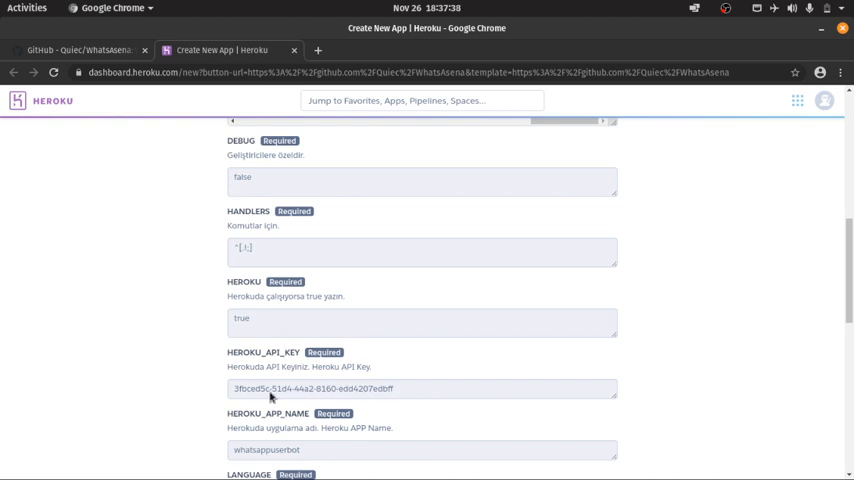
{"action": "scroll", "scroll_direction": "down", "scroll_amount": 3}
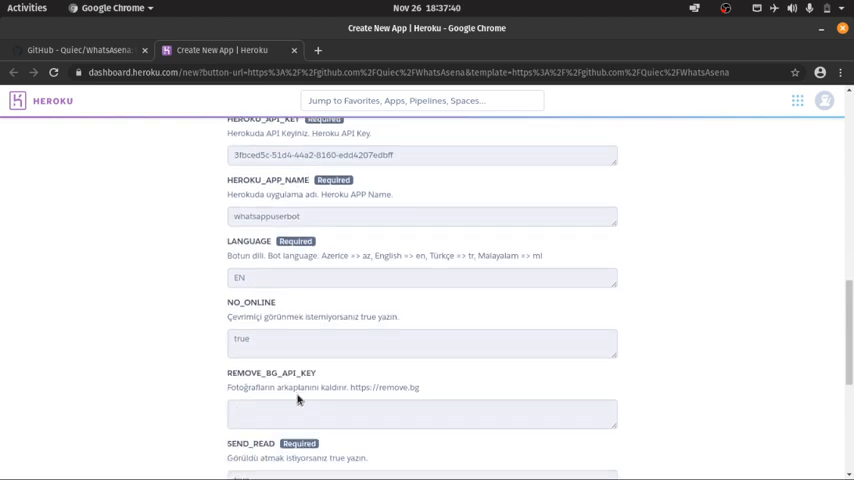
{"action": "scroll", "scroll_direction": "down", "scroll_amount": 3}
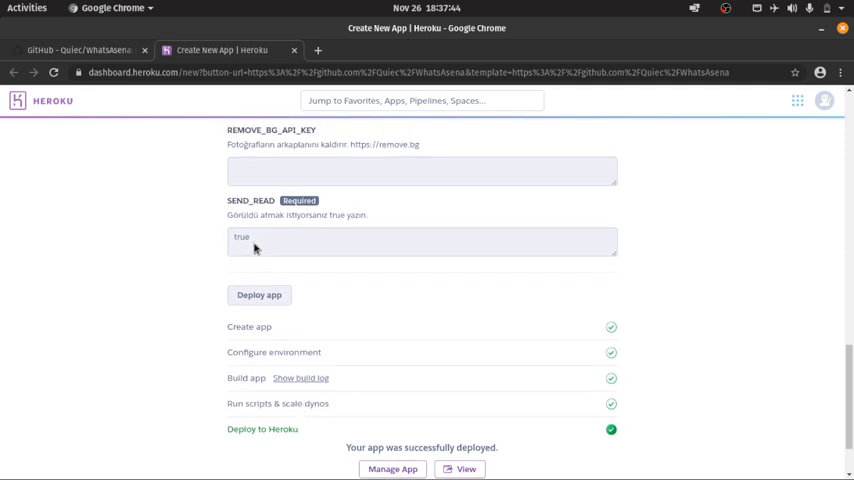
{"action": "mouse_move", "coordinate": [320, 277]}
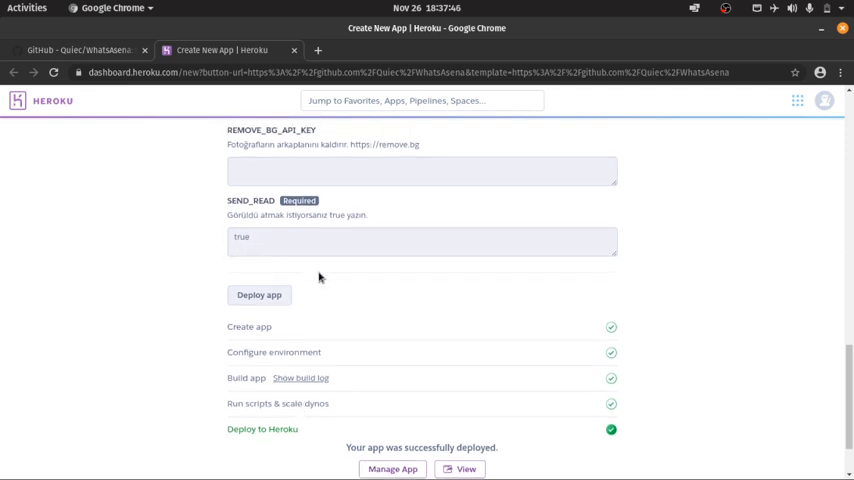
{"action": "scroll", "scroll_direction": "down", "scroll_amount": 3}
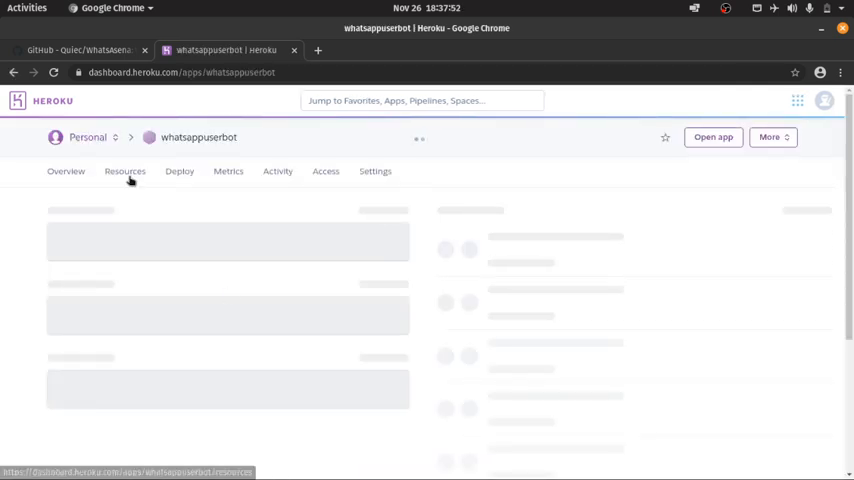
- Switch on the bot.js worker dyno under Resources and view the application logs
{"action": "left_click", "coordinate": [125, 171]}
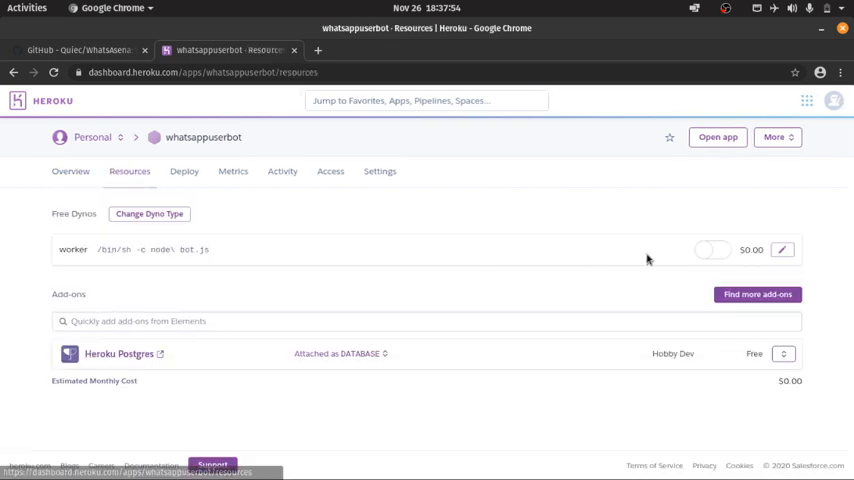
{"action": "left_click", "coordinate": [712, 250]}
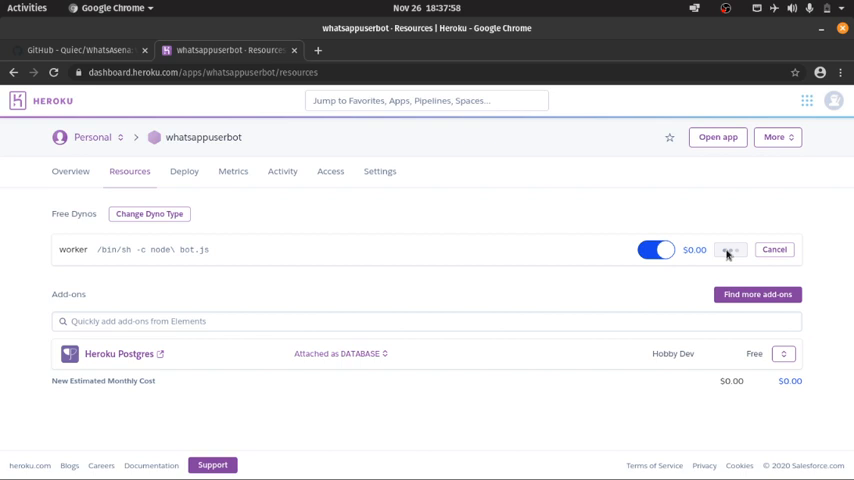
{"action": "left_click", "coordinate": [775, 137]}
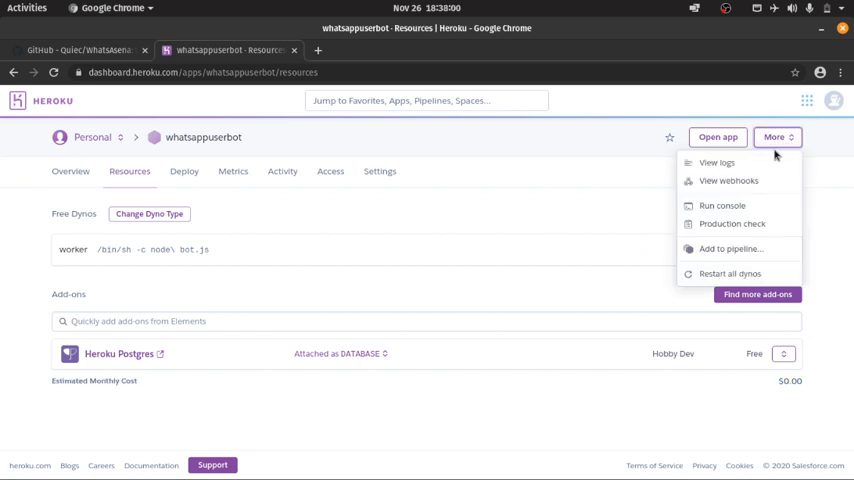
{"action": "left_click", "coordinate": [716, 162]}
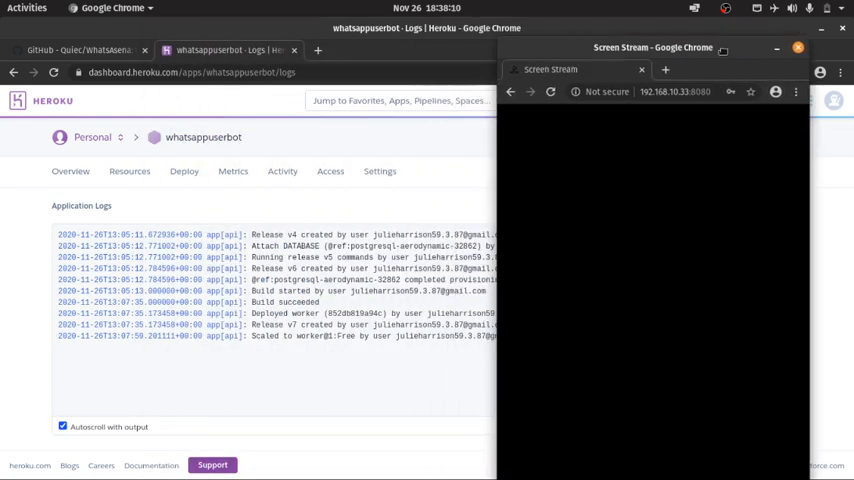
- Place the phone Screen Stream window beside the Heroku logs and start mirroring while plugins load
{"action": "left_click_drag", "start_coordinate": [653, 47], "coordinate": [403, 37]}
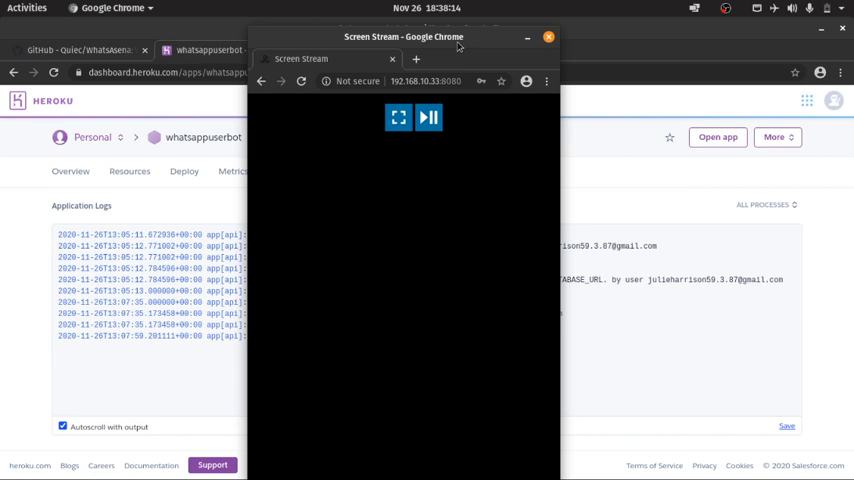
{"action": "left_click", "coordinate": [428, 117]}
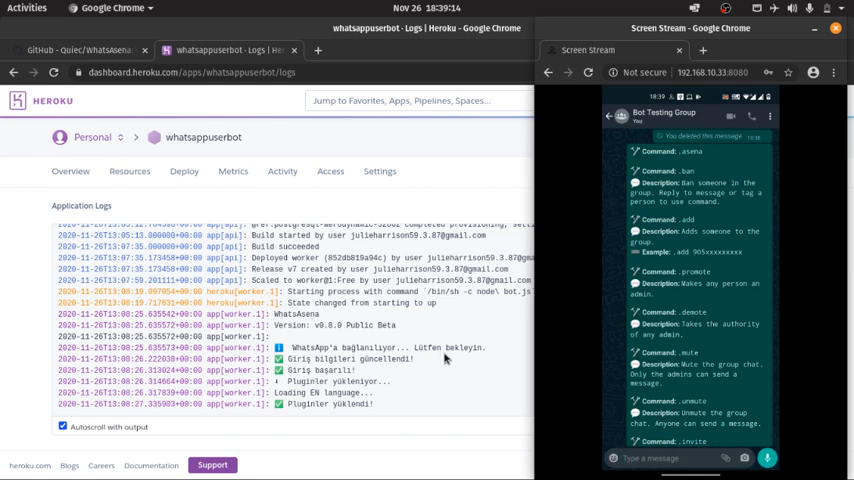
- In Bot Testing Group, get the bot's invite link, then list its files with .term ls
{"action": "scroll", "scroll_direction": "down", "scroll_amount": 3}
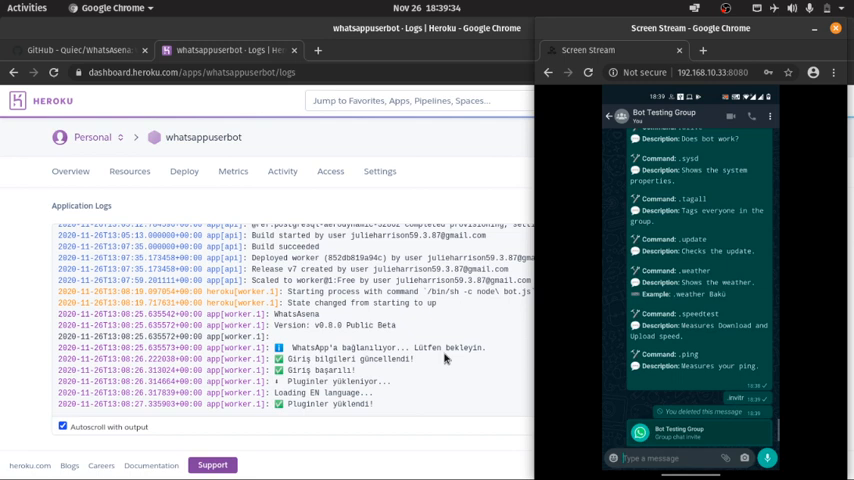
{"action": "scroll", "scroll_direction": "down", "scroll_amount": 3}
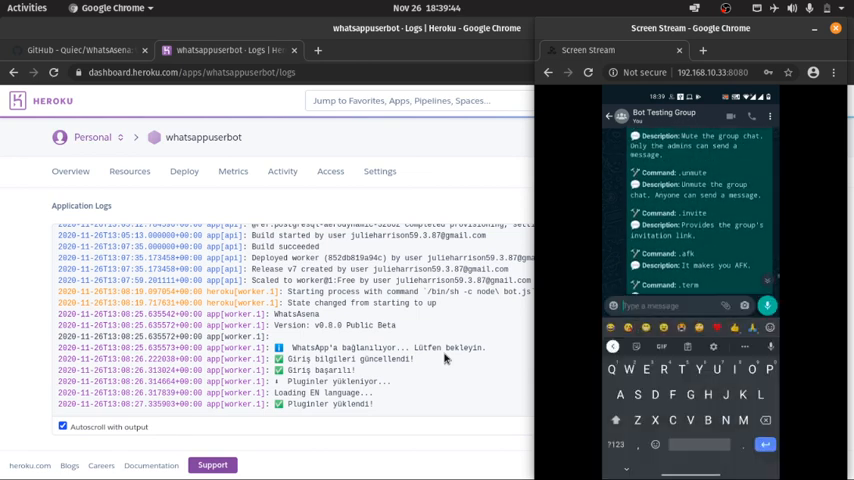
{"action": "type", "text": "term"}
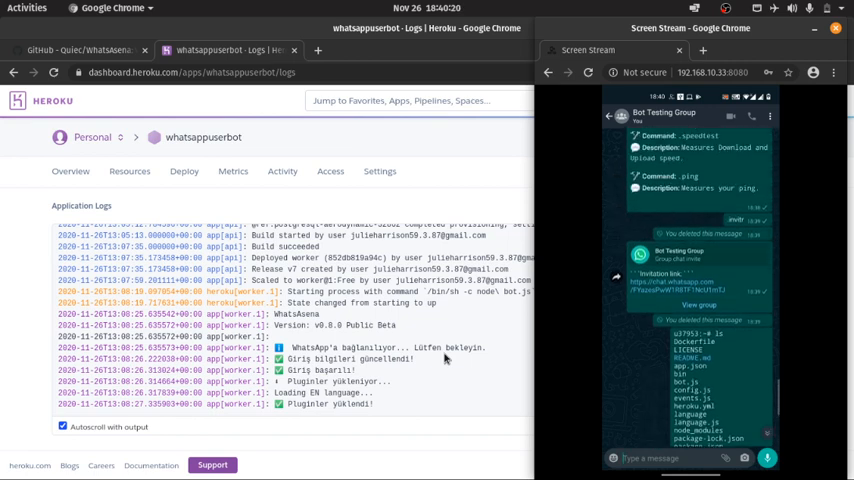
- Browse the bot's command list and send .weather and a song command, then view the GitHub README
{"action": "scroll", "scroll_direction": "down", "scroll_amount": 3}
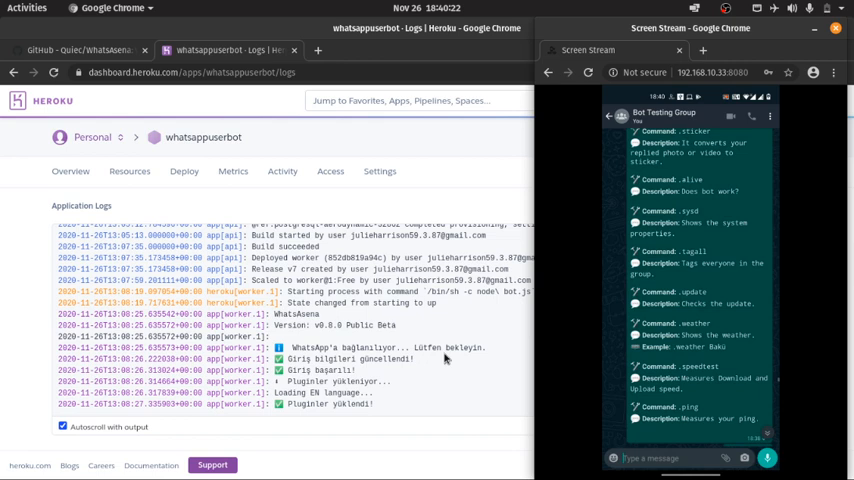
{"action": "scroll", "scroll_direction": "down", "scroll_amount": 3}
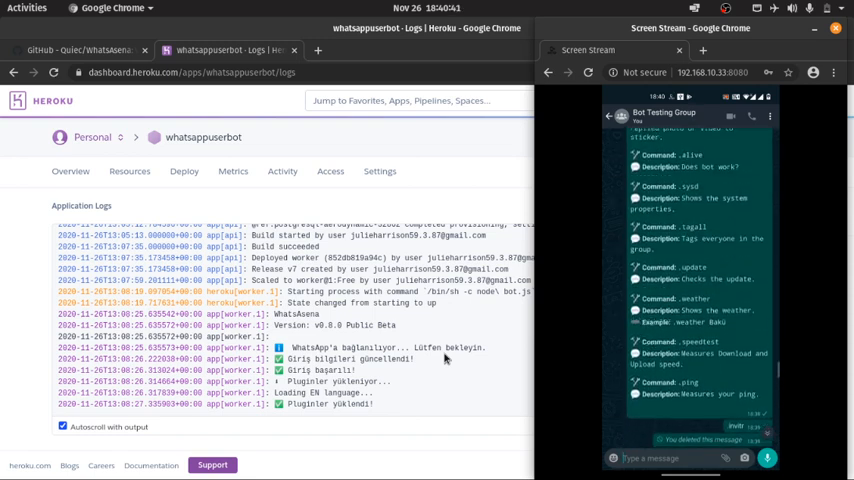
{"action": "scroll", "scroll_direction": "down", "scroll_amount": 3}
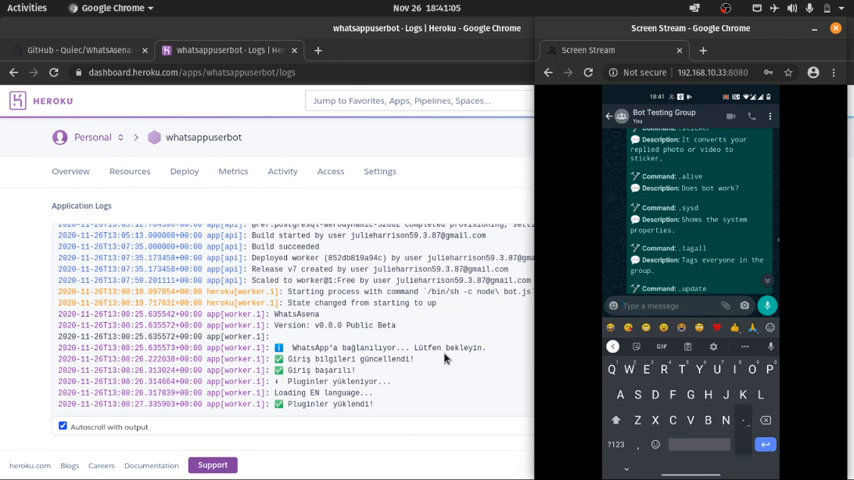
{"action": "type", "text": "weather"}
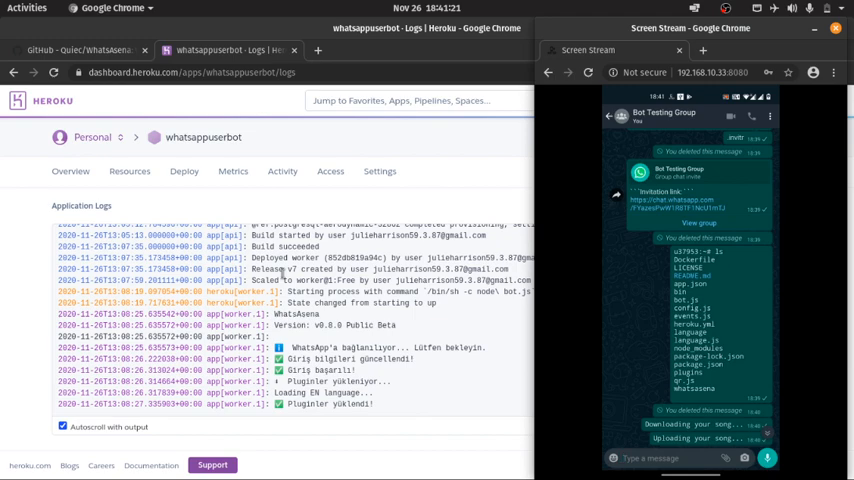
{"action": "mouse_move", "coordinate": [320, 217]}
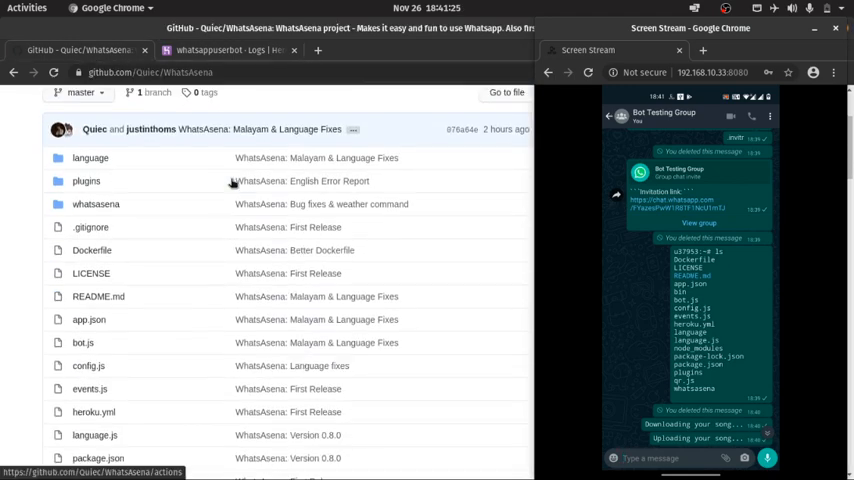
{"action": "scroll", "scroll_direction": "down", "scroll_amount": 3}
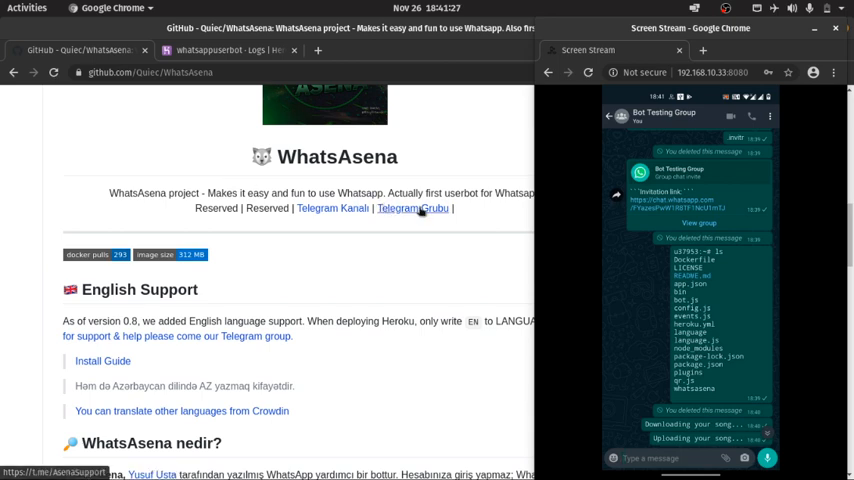